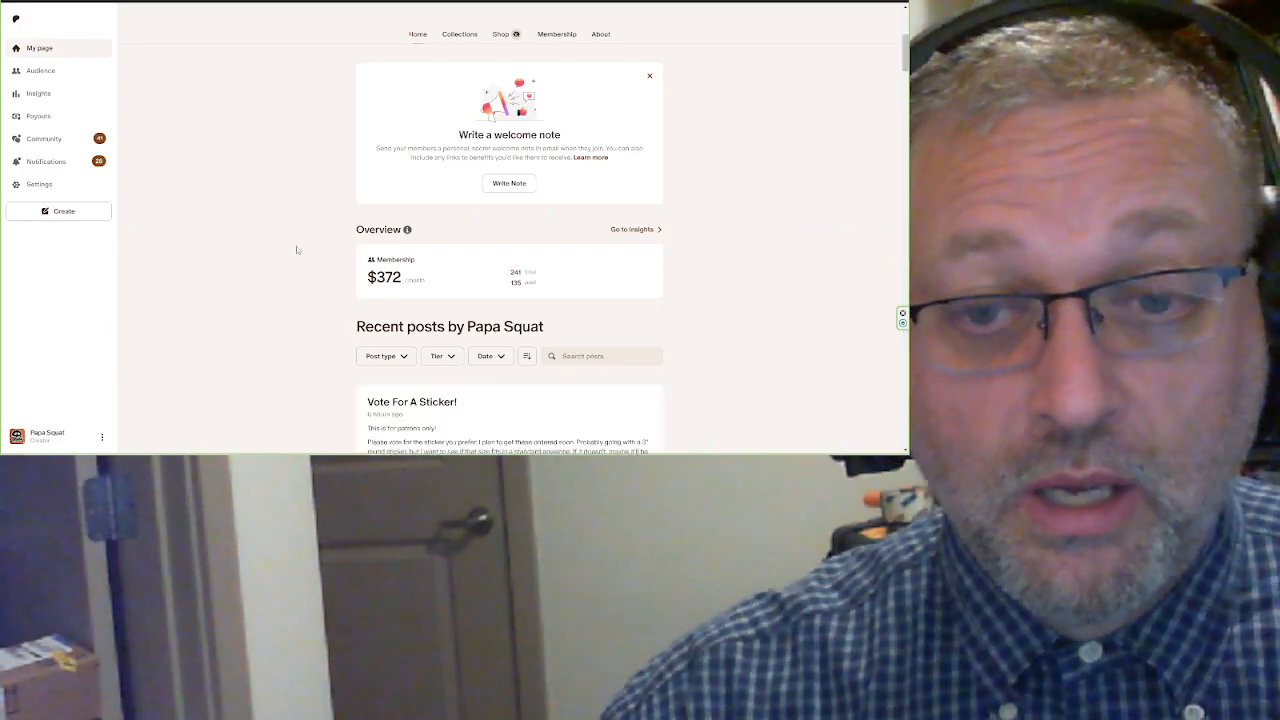
# Scroll down the Patreon page to the Vote For A Sticker poll and its vote counts.
pyautogui.scroll(-3)
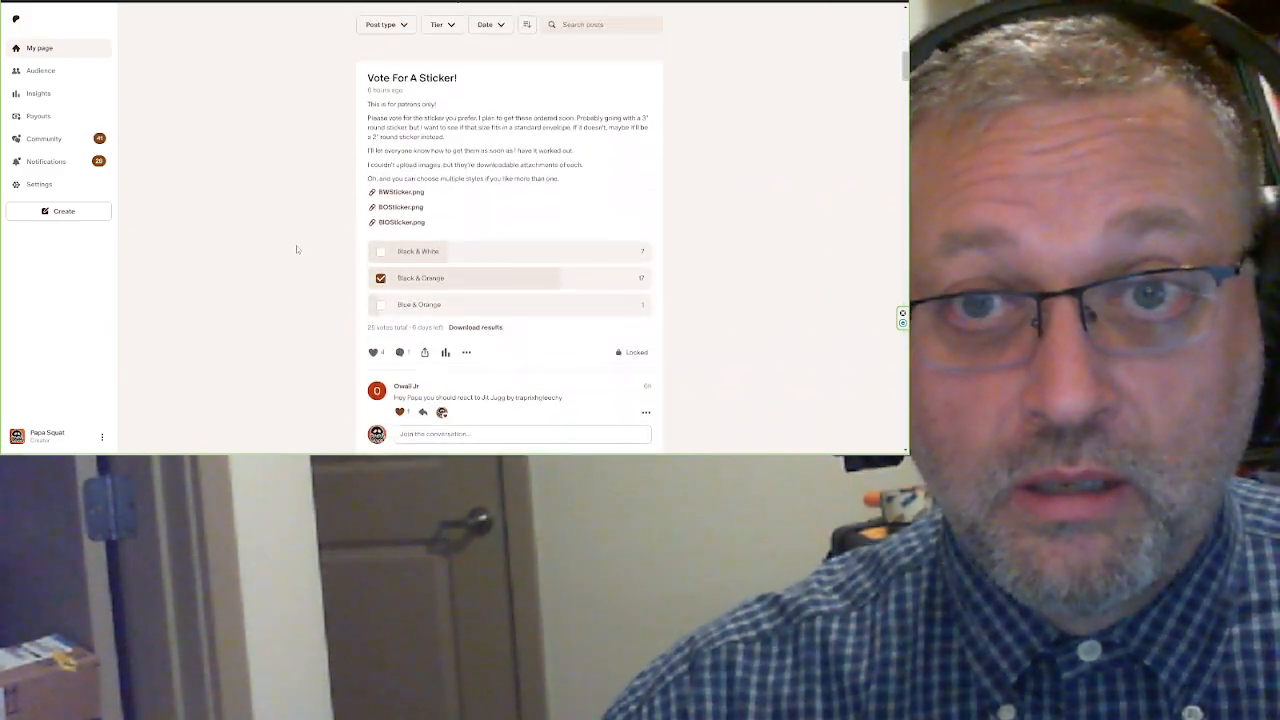
pyautogui.scroll(-3)
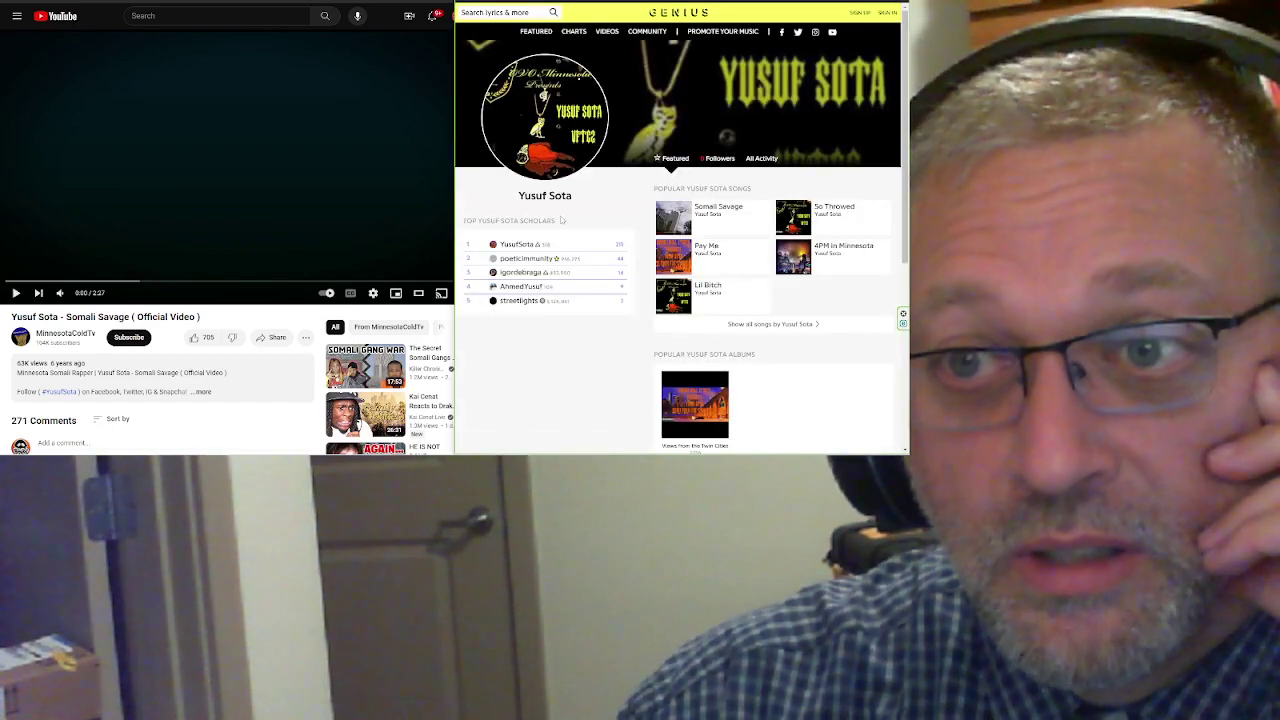
# Open Somali Savage from Popular Songs and scroll through its lyrics and About section.
pyautogui.click(708, 210)
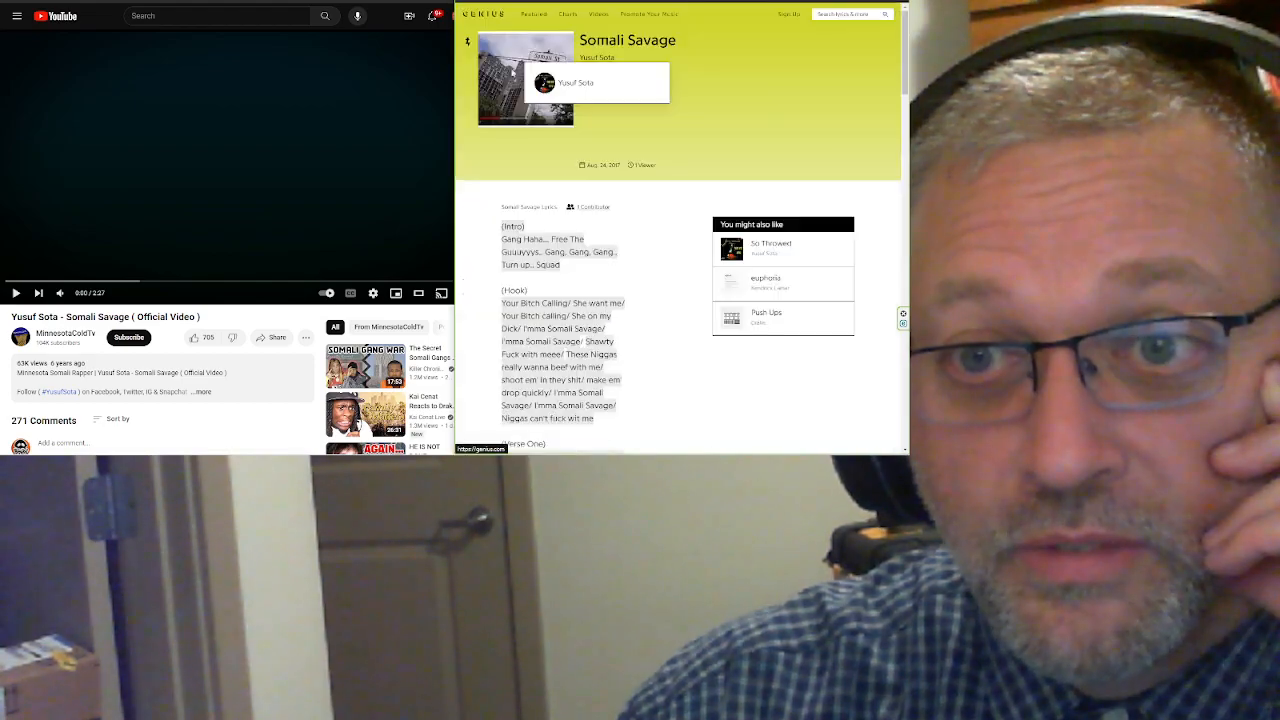
pyautogui.scroll(-3)
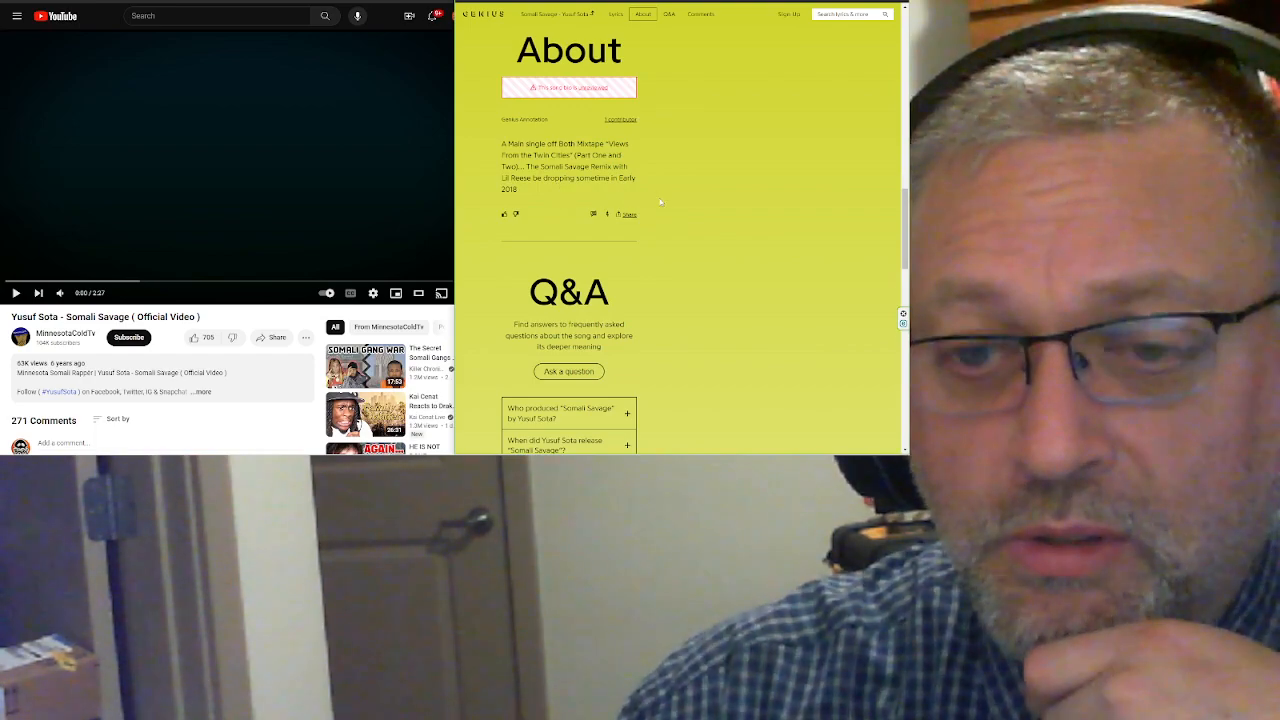
pyautogui.scroll(-3)
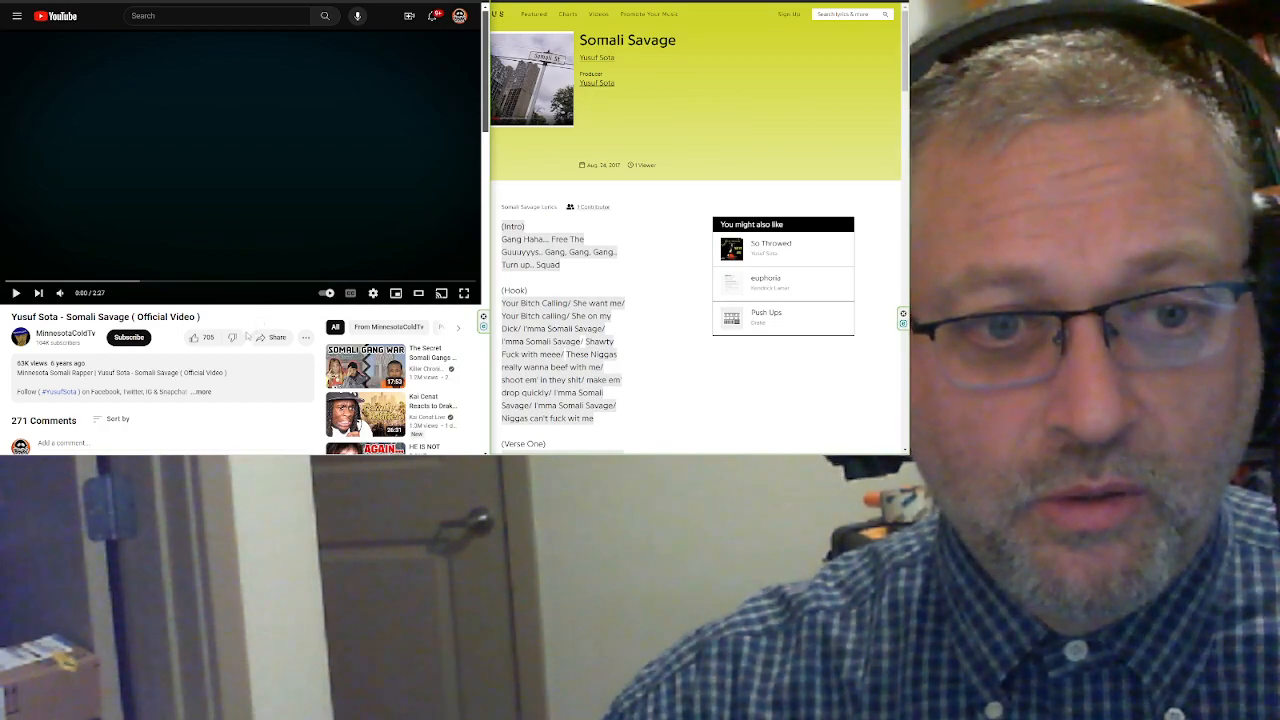
pyautogui.moveTo(148, 381)
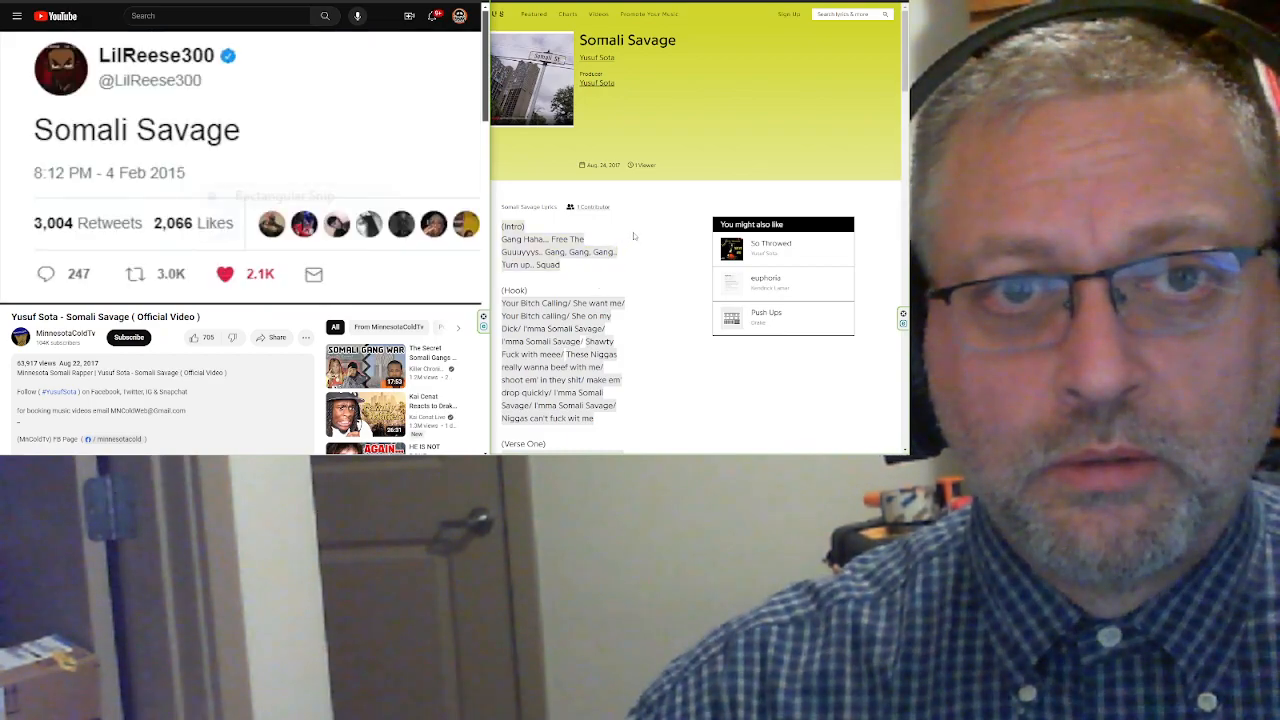
pyautogui.scroll(-3)
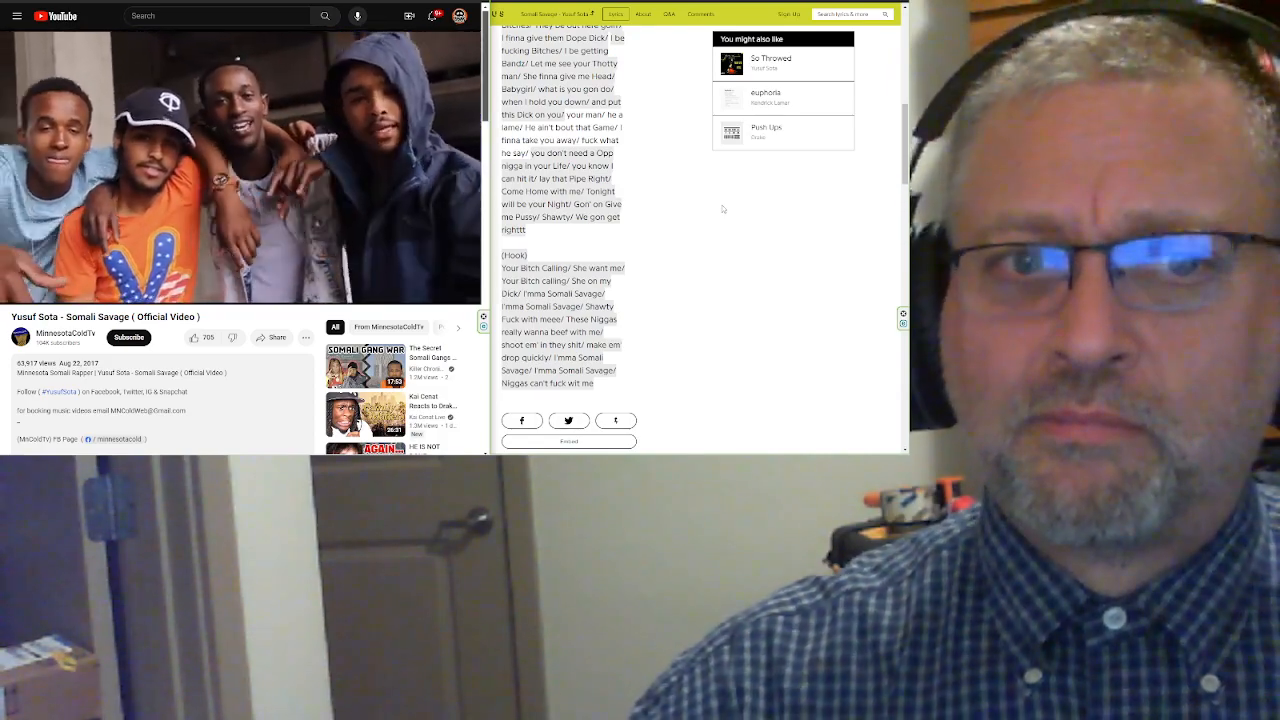
# Scroll Genius to About while the video plays to the closing Twitter card at 2:25.
pyautogui.scroll(-3)
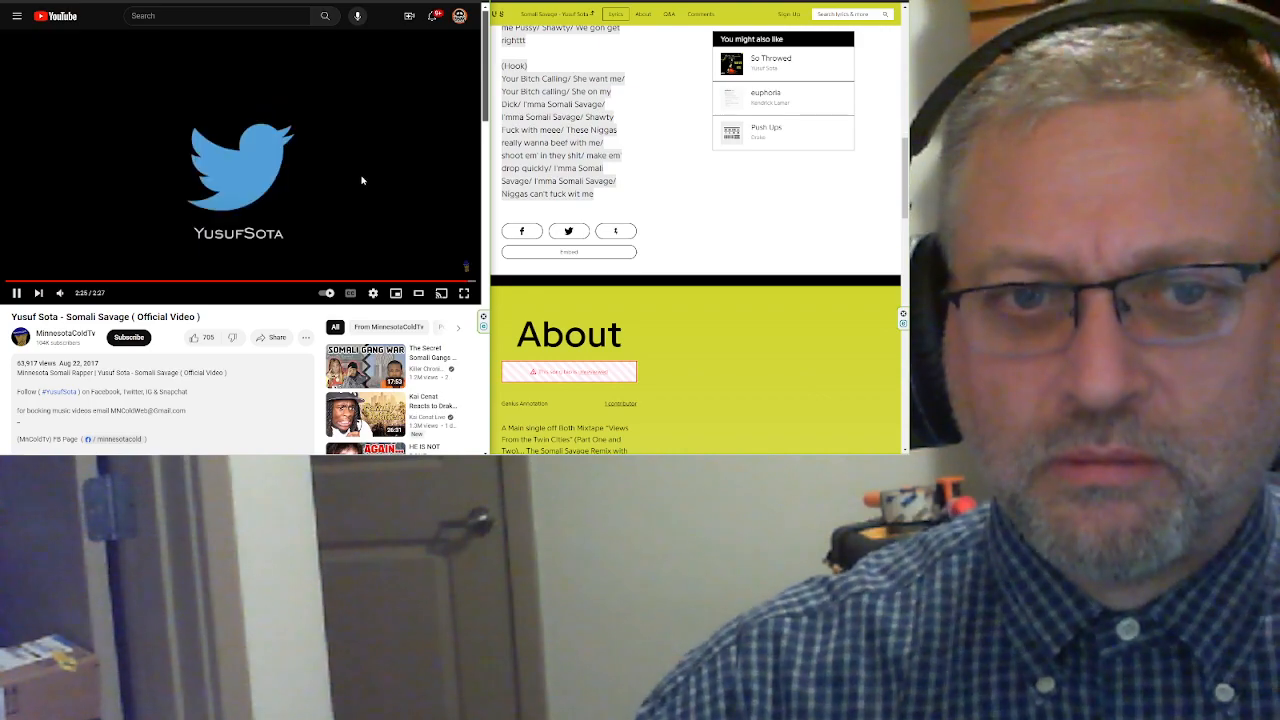
# Seek the Somali Savage video back to 0:40, paused, and scroll Genius to About.
pyautogui.click(15, 293)
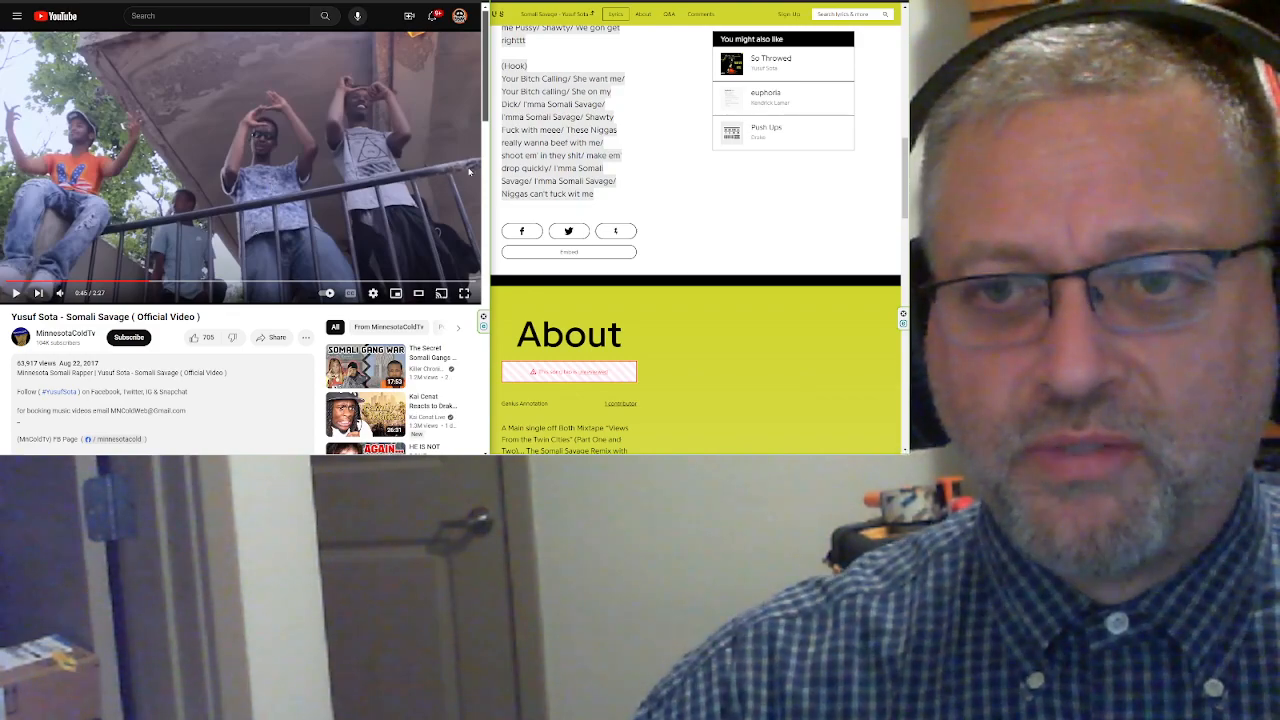
pyautogui.scroll(-3)
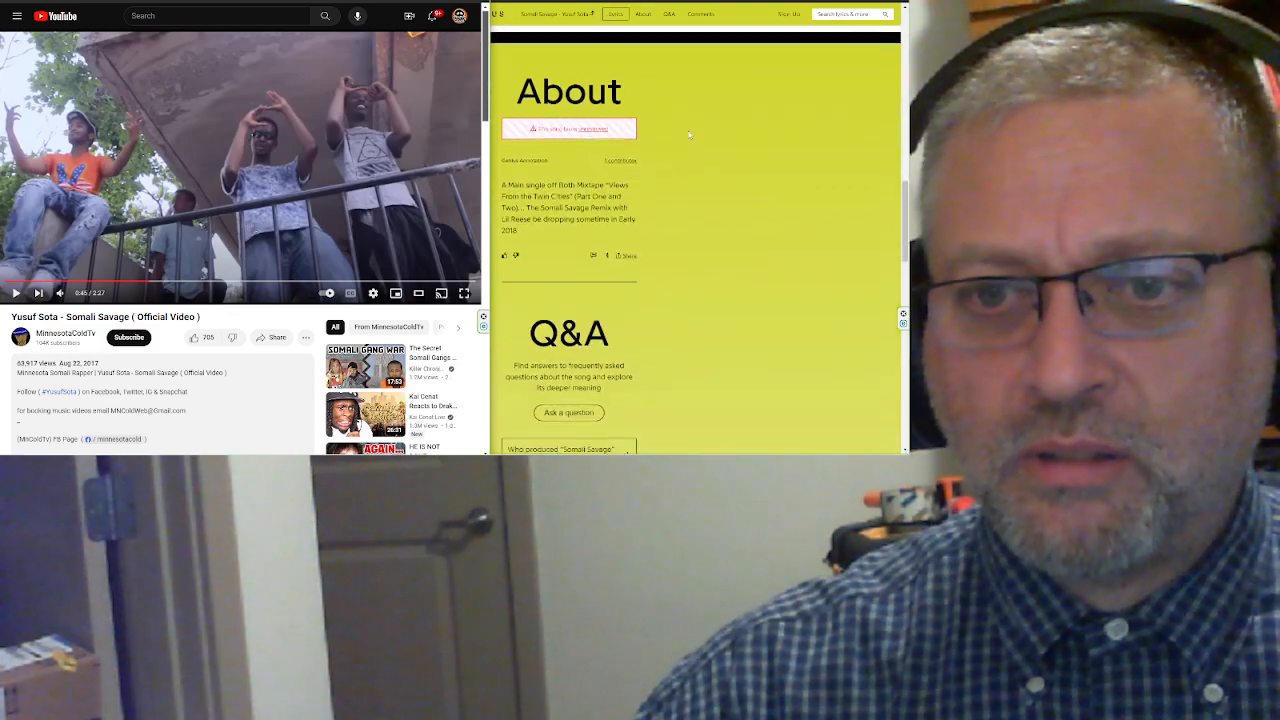